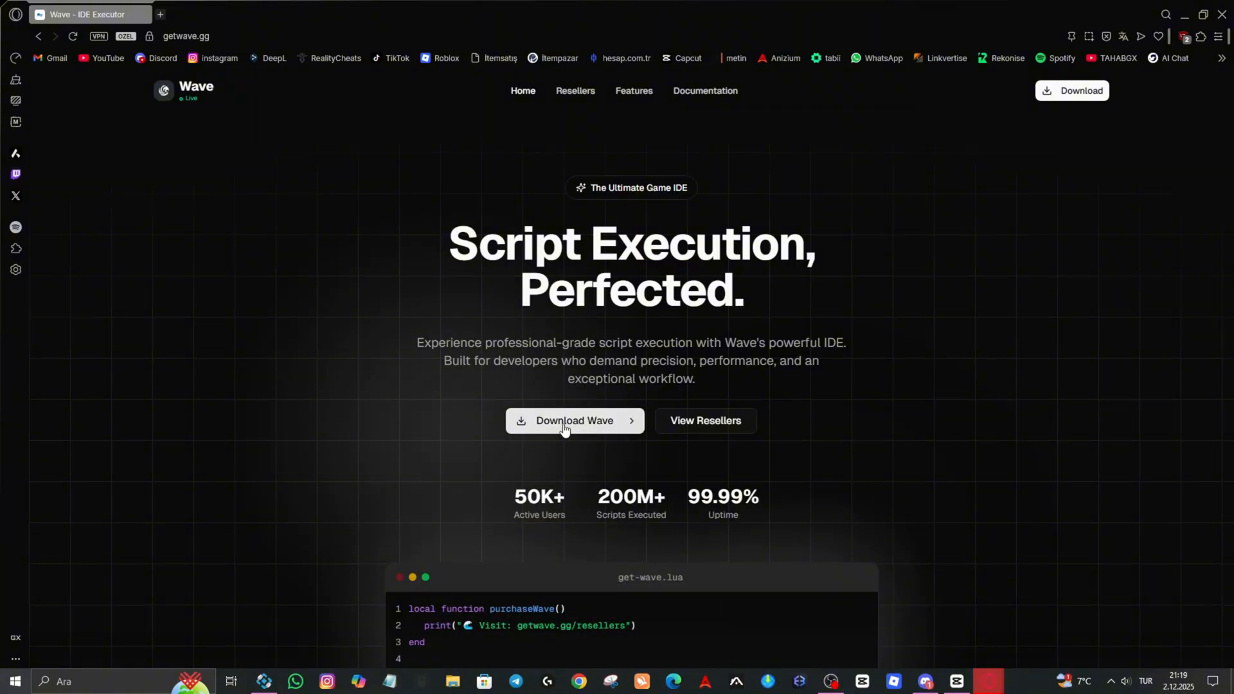
- Pass the hCaptcha check in Wave's download dialog and download Wave for Windows
{"action": "left_click", "coordinate": [574, 421]}
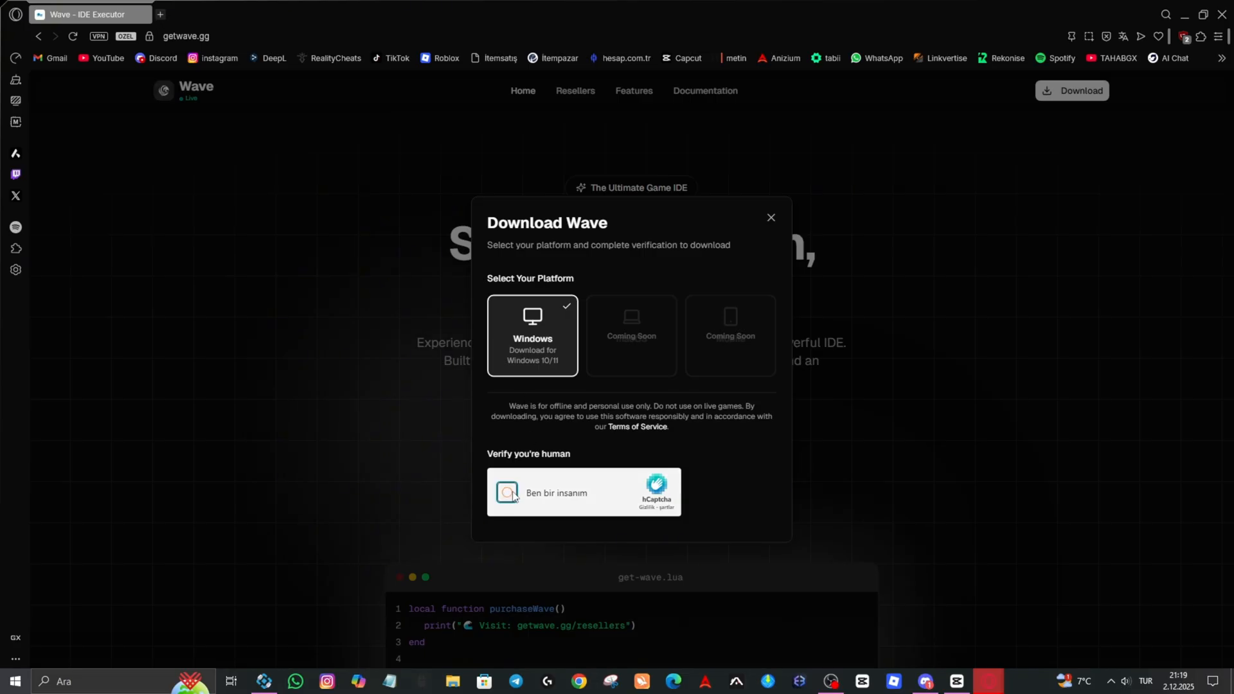
{"action": "left_click", "coordinate": [506, 492]}
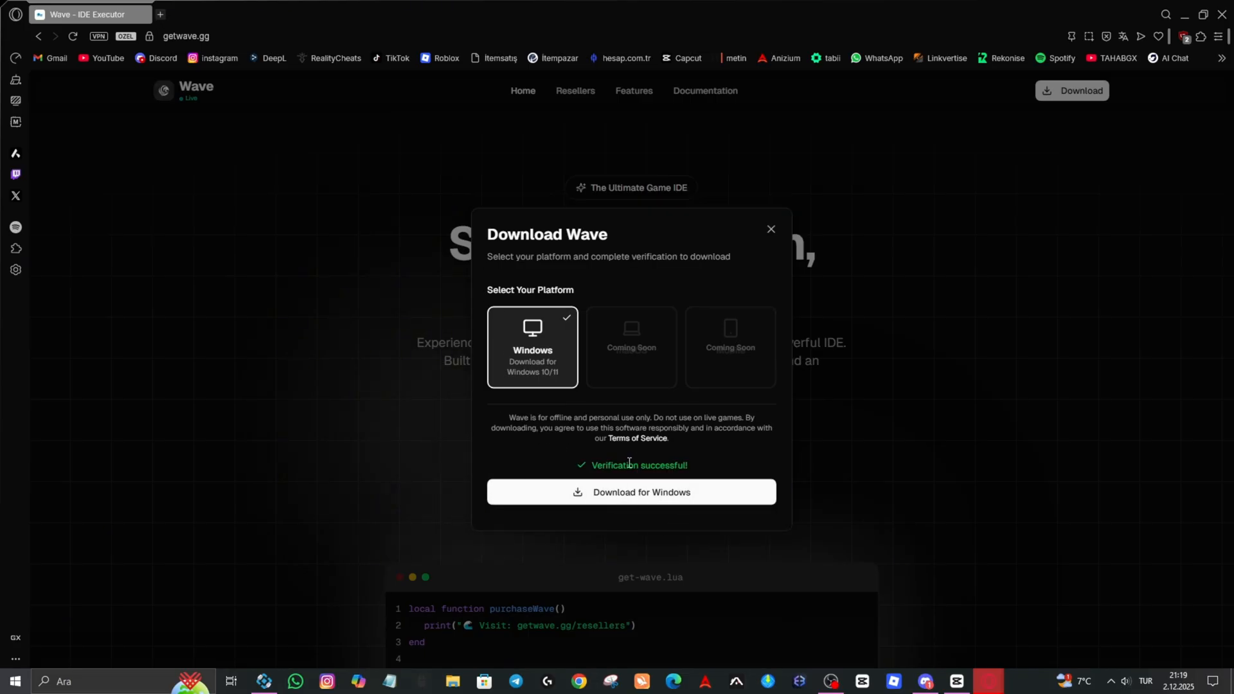
{"action": "left_click", "coordinate": [629, 495]}
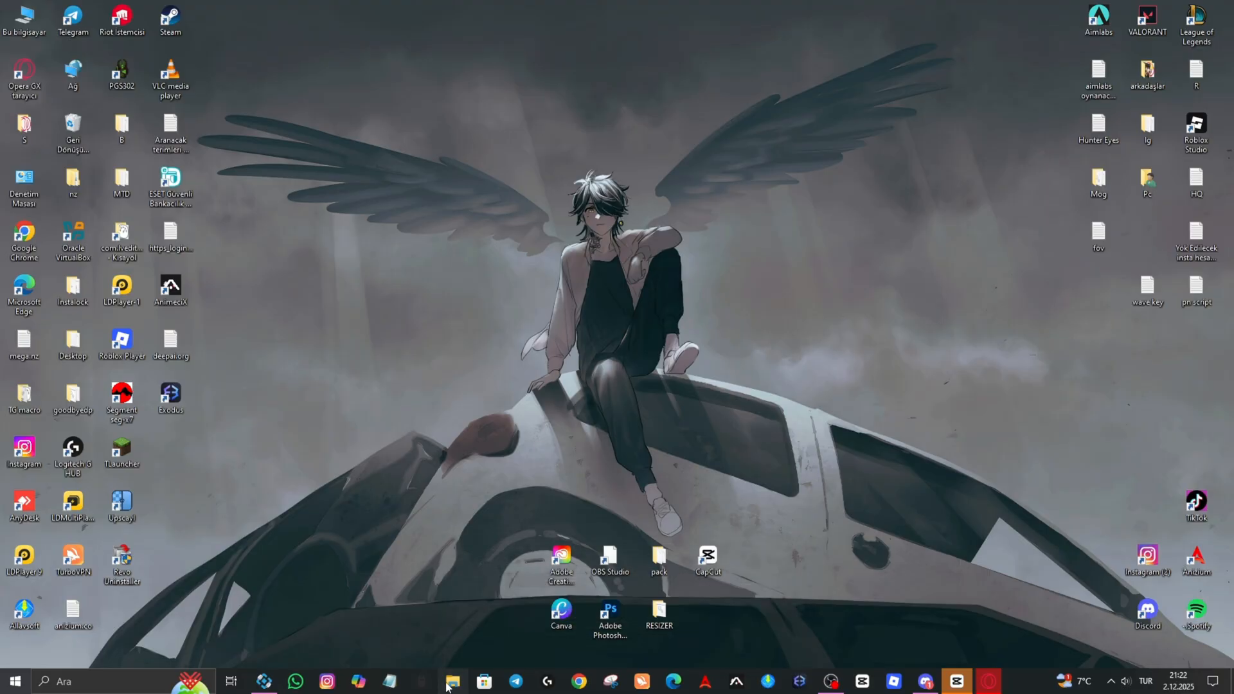
- Launch the downloaded WaveBootstrapper installer, reaching Wave's welcome login screen
{"action": "left_click", "coordinate": [451, 682]}
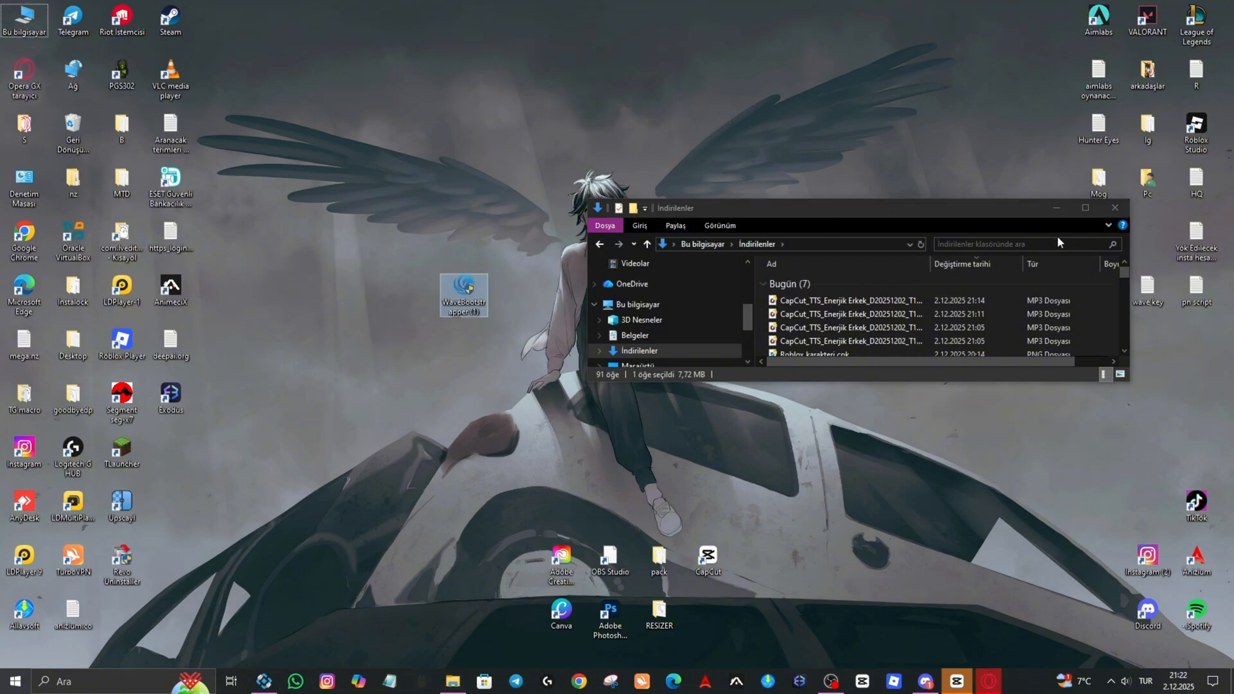
{"action": "right_click", "coordinate": [463, 296]}
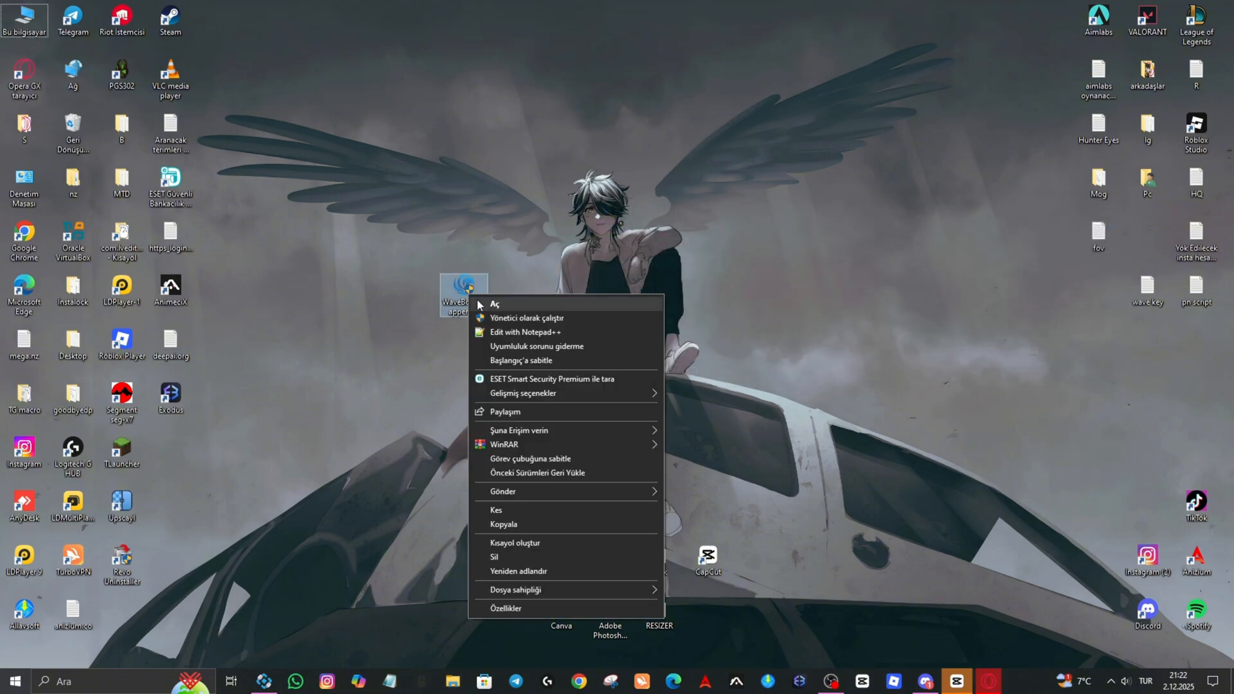
{"action": "left_click", "coordinate": [495, 304]}
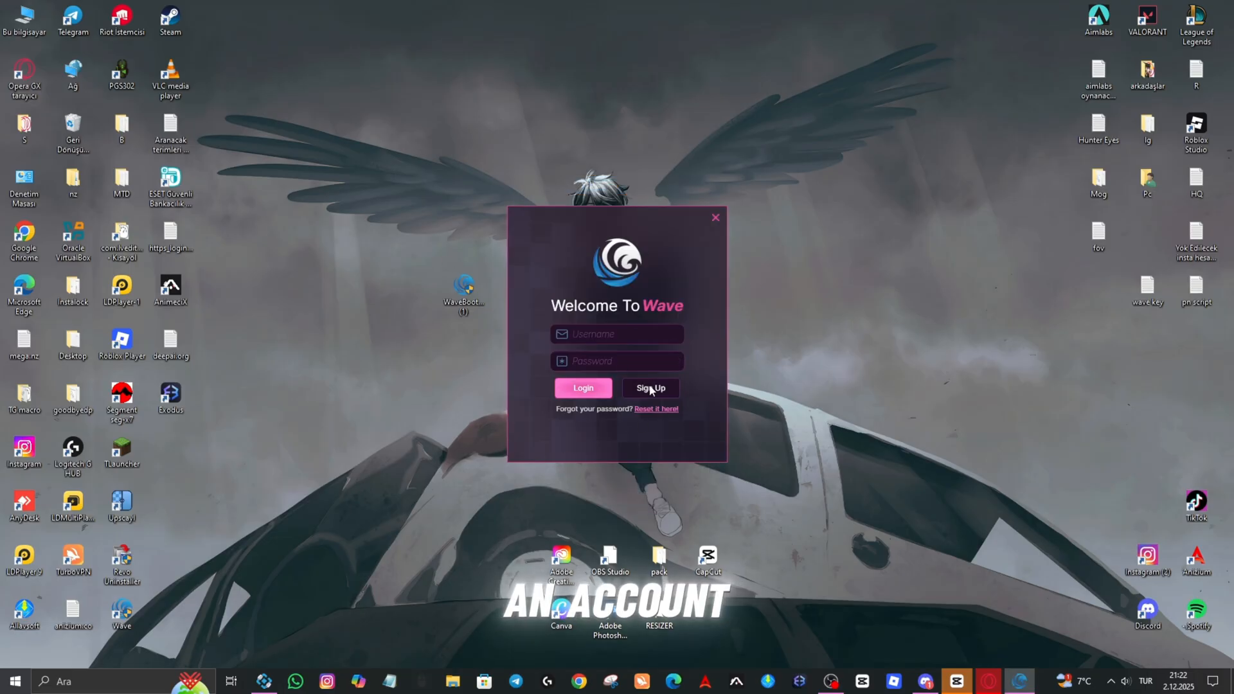
- Begin signing up for a new Wave account from the welcome window
{"action": "left_click", "coordinate": [651, 388]}
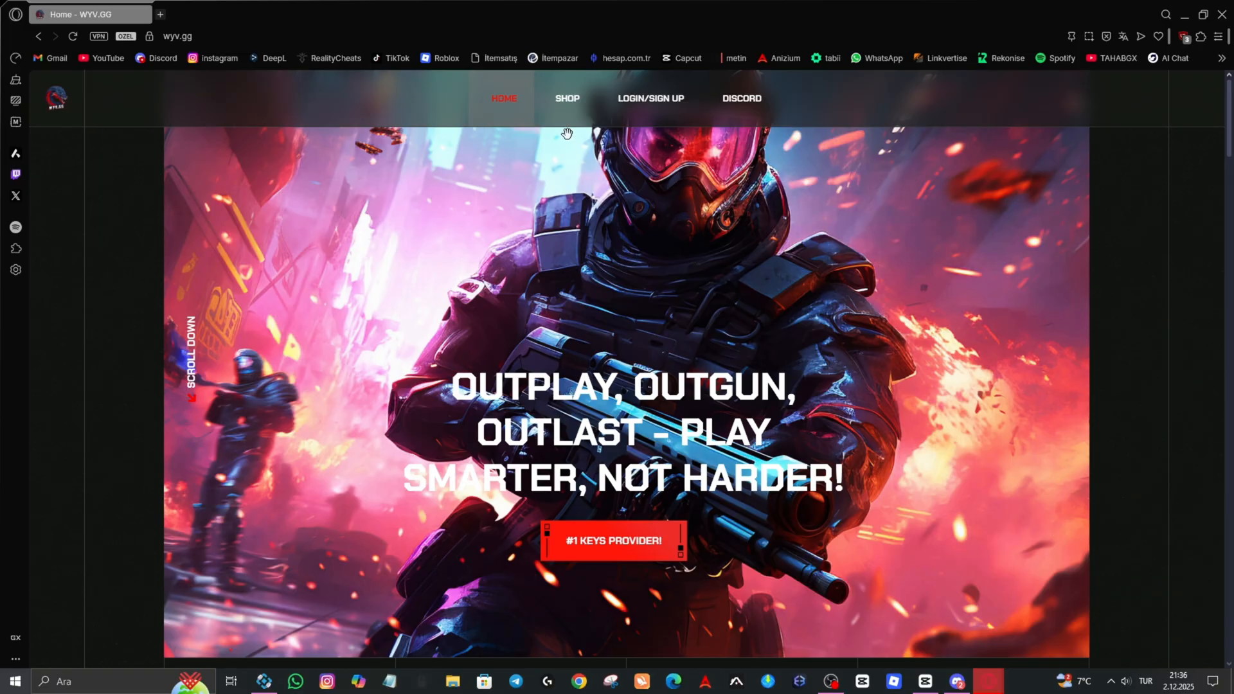
- Browse the WYV.GG shop's executor product grid down to Wave Executor
{"action": "left_click", "coordinate": [567, 99]}
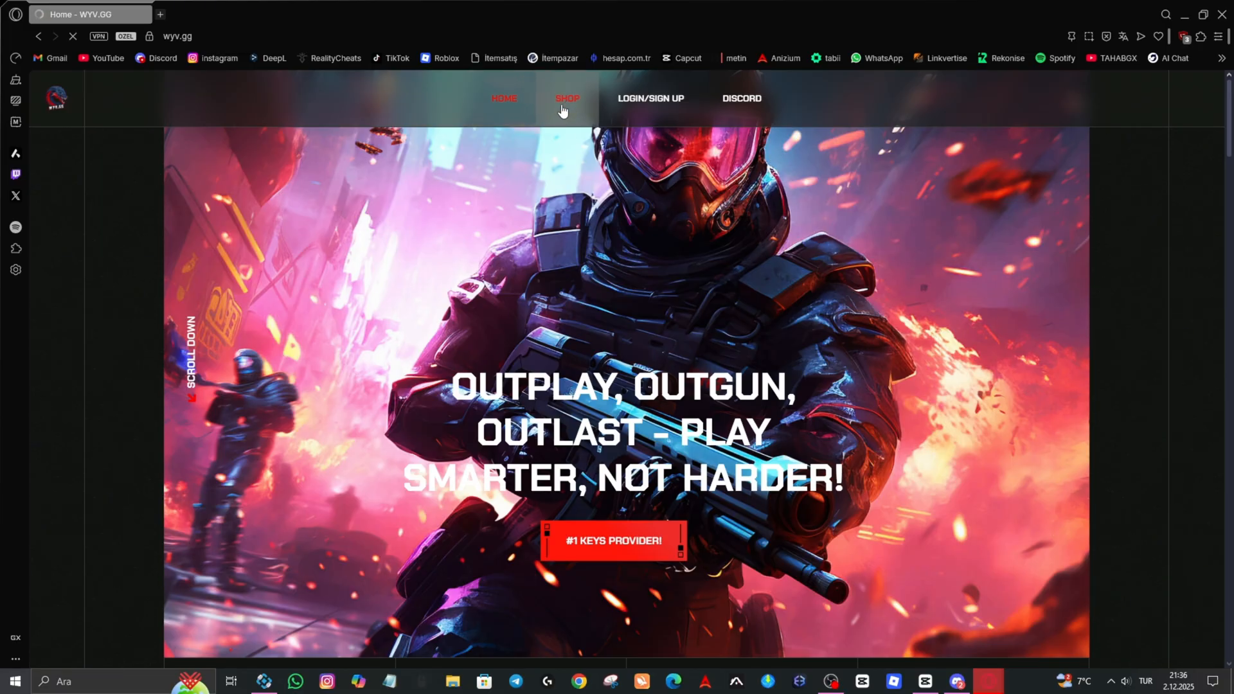
{"action": "left_click", "coordinate": [565, 99]}
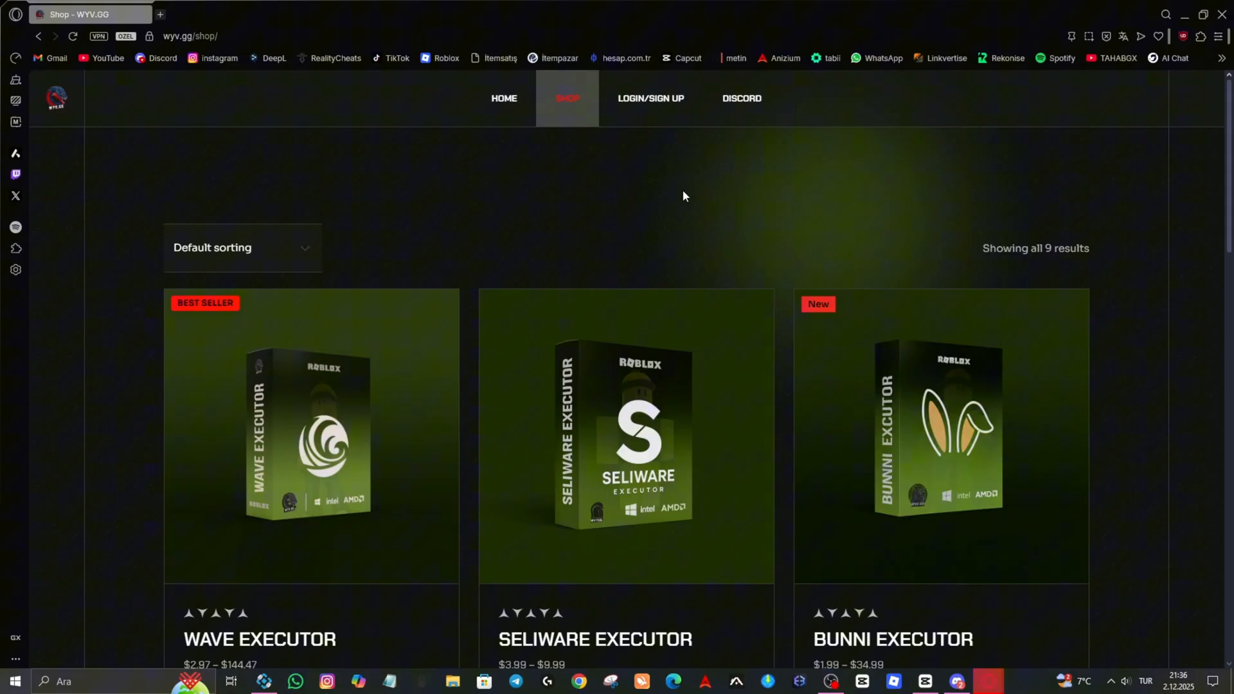
{"action": "scroll", "scroll_direction": "down", "scroll_amount": 3}
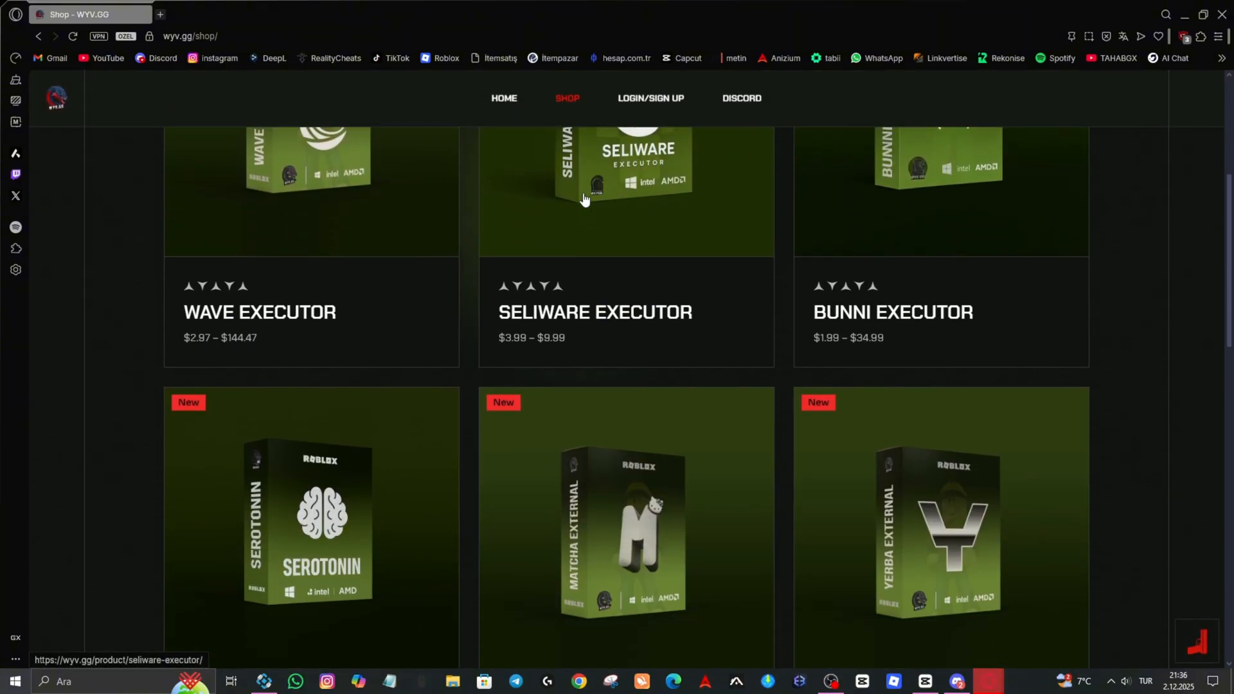
{"action": "scroll", "scroll_direction": "down", "scroll_amount": 3}
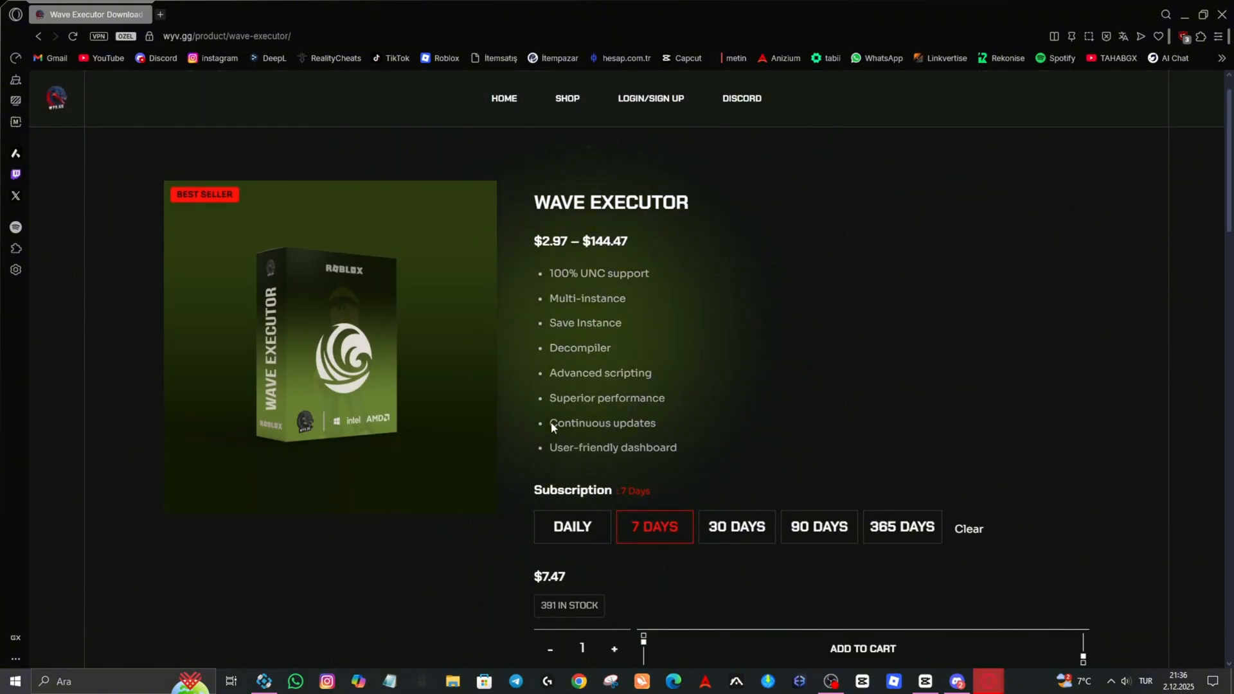
- Compare the 30, 90 and 365-day Wave Executor plans, settling on 365 days at $144.47
{"action": "scroll", "scroll_direction": "down", "scroll_amount": 3}
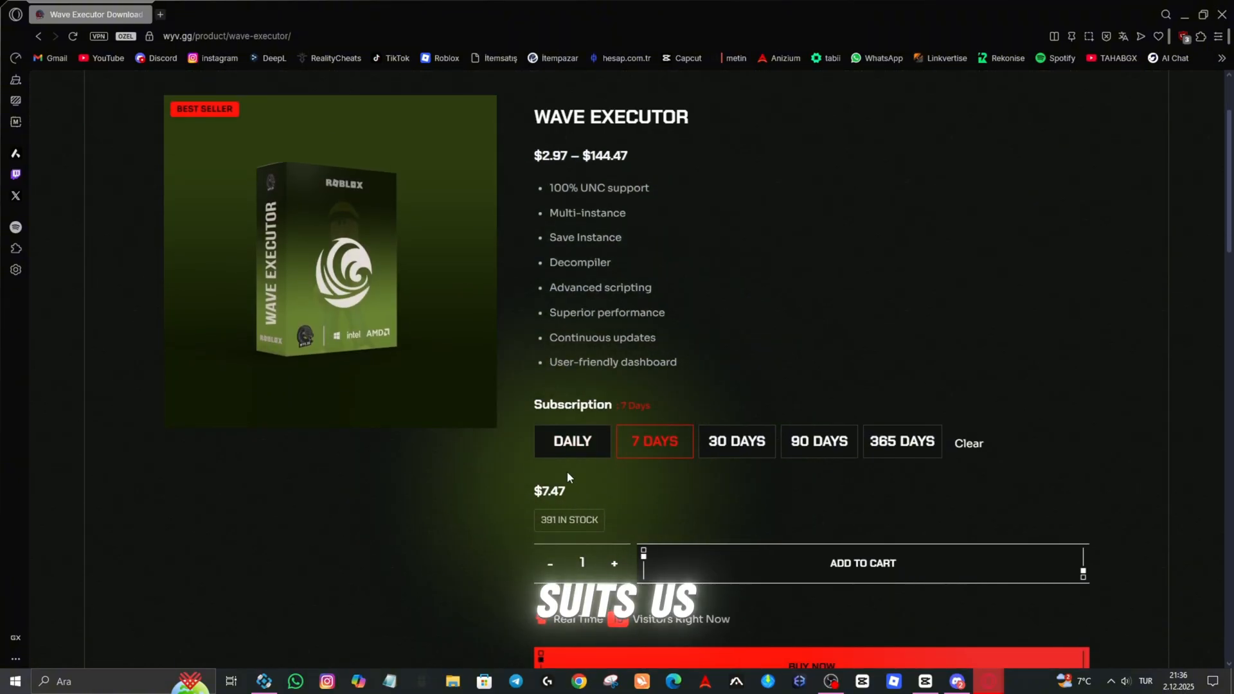
{"action": "left_click", "coordinate": [735, 441]}
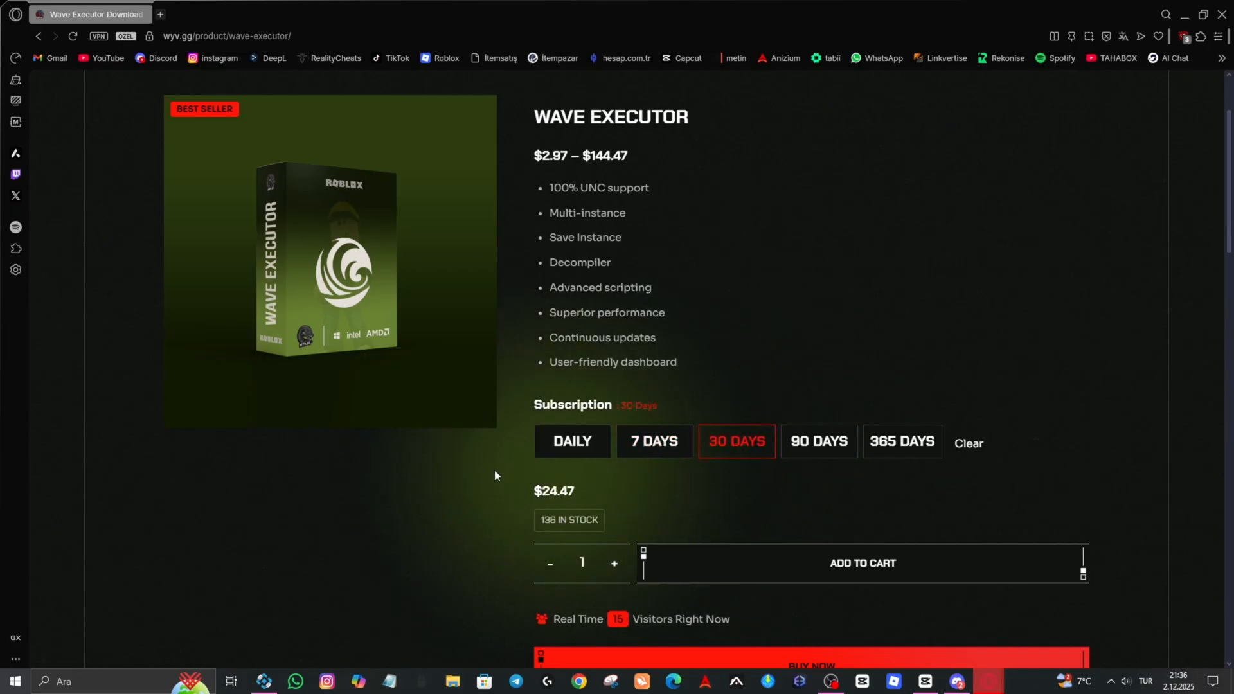
{"action": "left_click", "coordinate": [818, 441]}
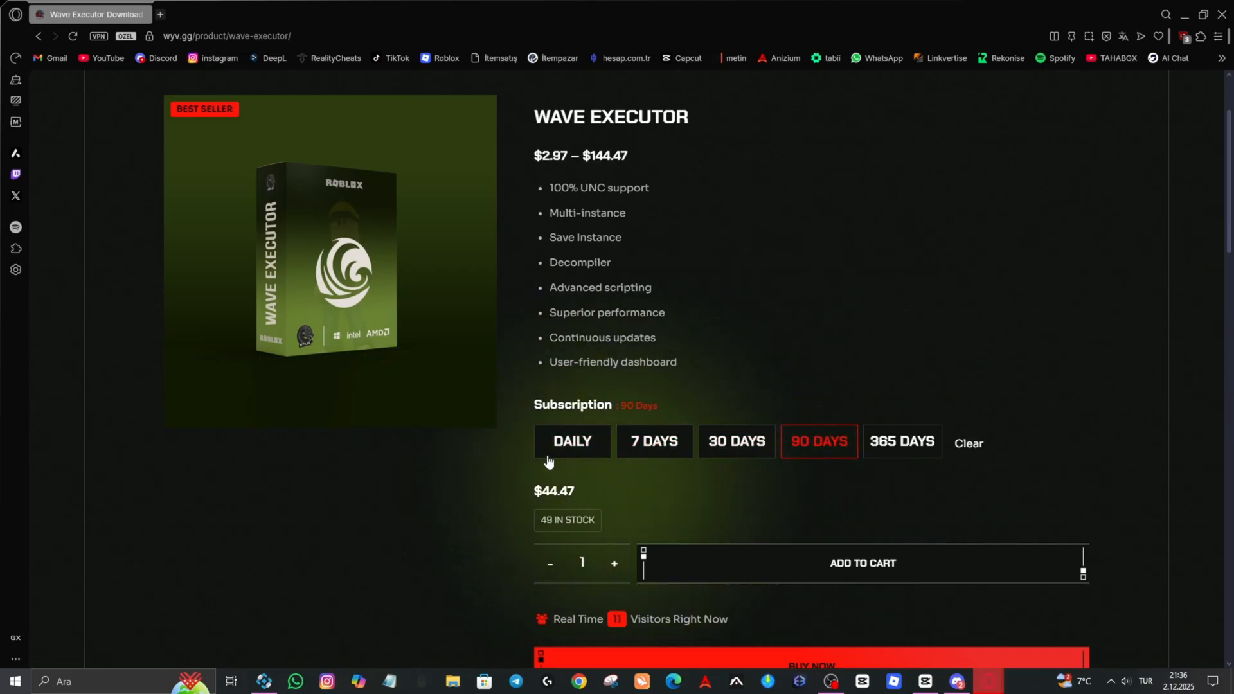
{"action": "left_click", "coordinate": [902, 441]}
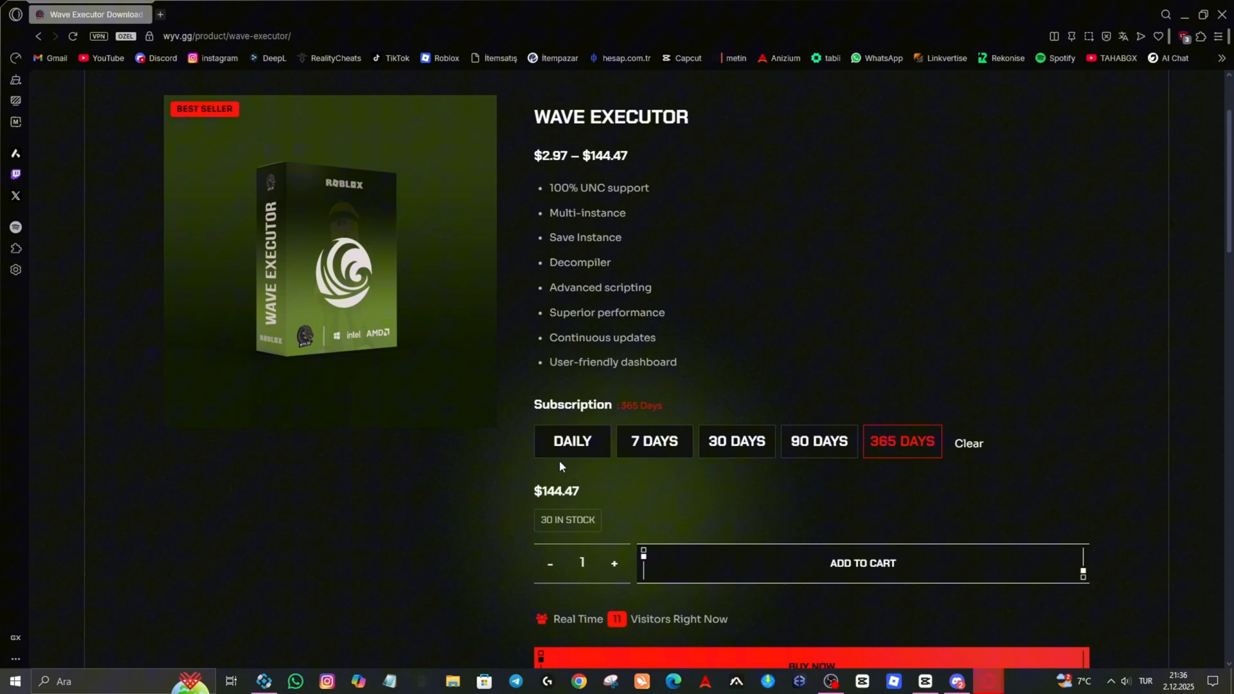
{"action": "scroll", "scroll_direction": "down", "scroll_amount": 3}
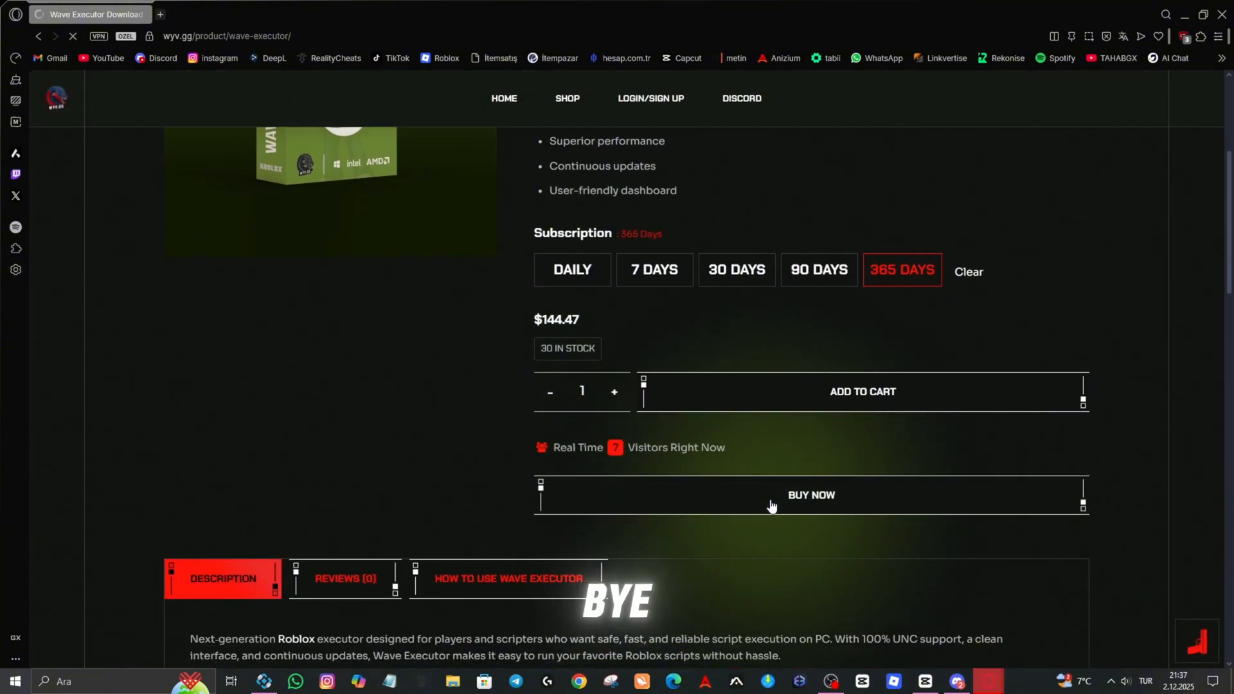
- Buy the 365-day Wave Executor now and proceed from the $144.47 cart to checkout
{"action": "left_click", "coordinate": [811, 494]}
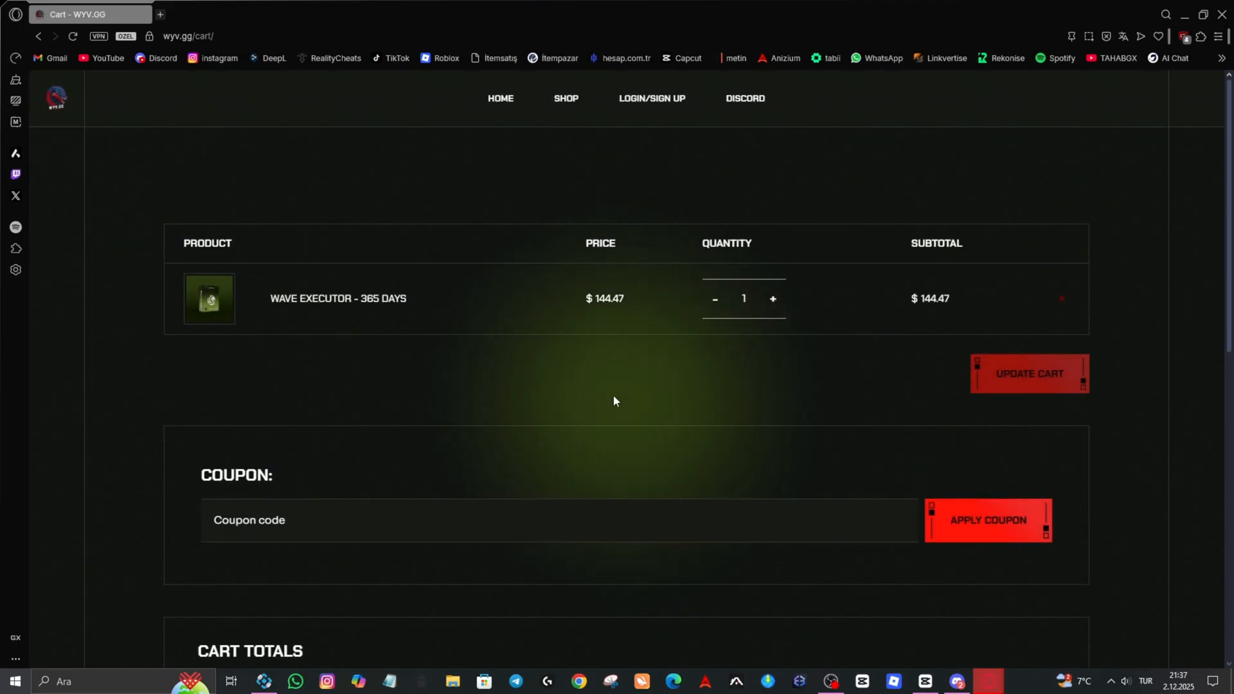
{"action": "scroll", "scroll_direction": "down", "scroll_amount": 3}
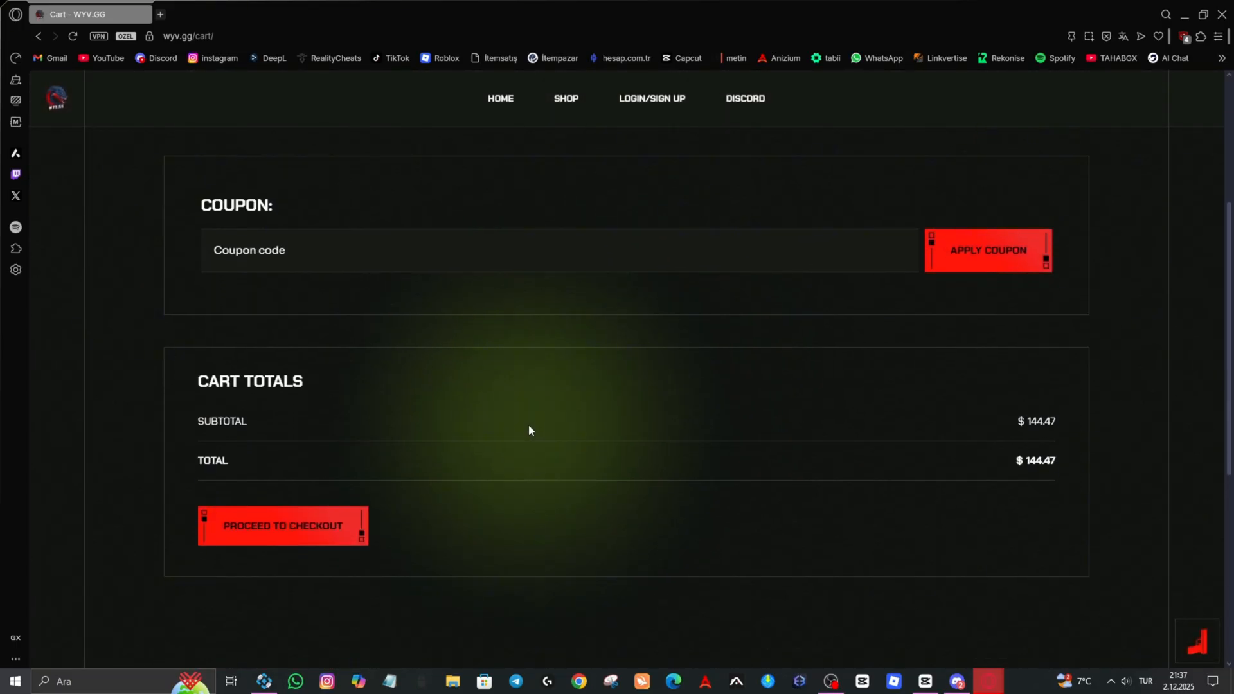
{"action": "left_click", "coordinate": [283, 524]}
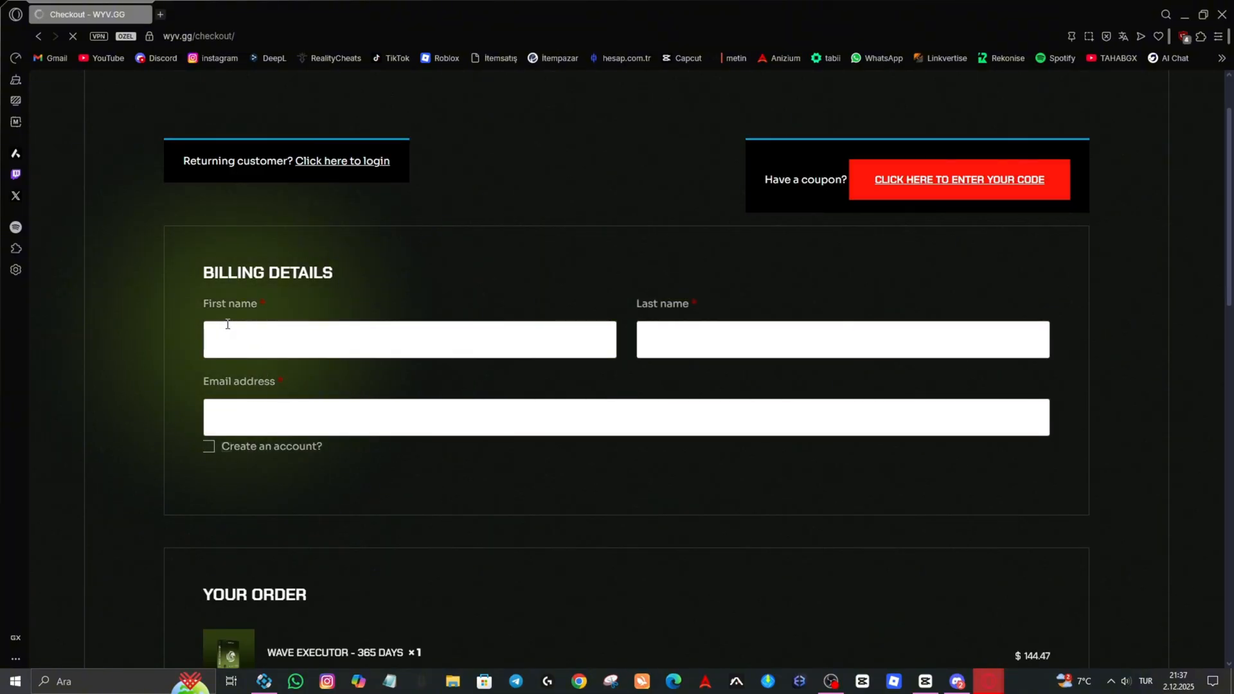
- Switch the checkout payment method from debit/credit cards to Google Pay to crypto
{"action": "scroll", "scroll_direction": "down", "scroll_amount": 3}
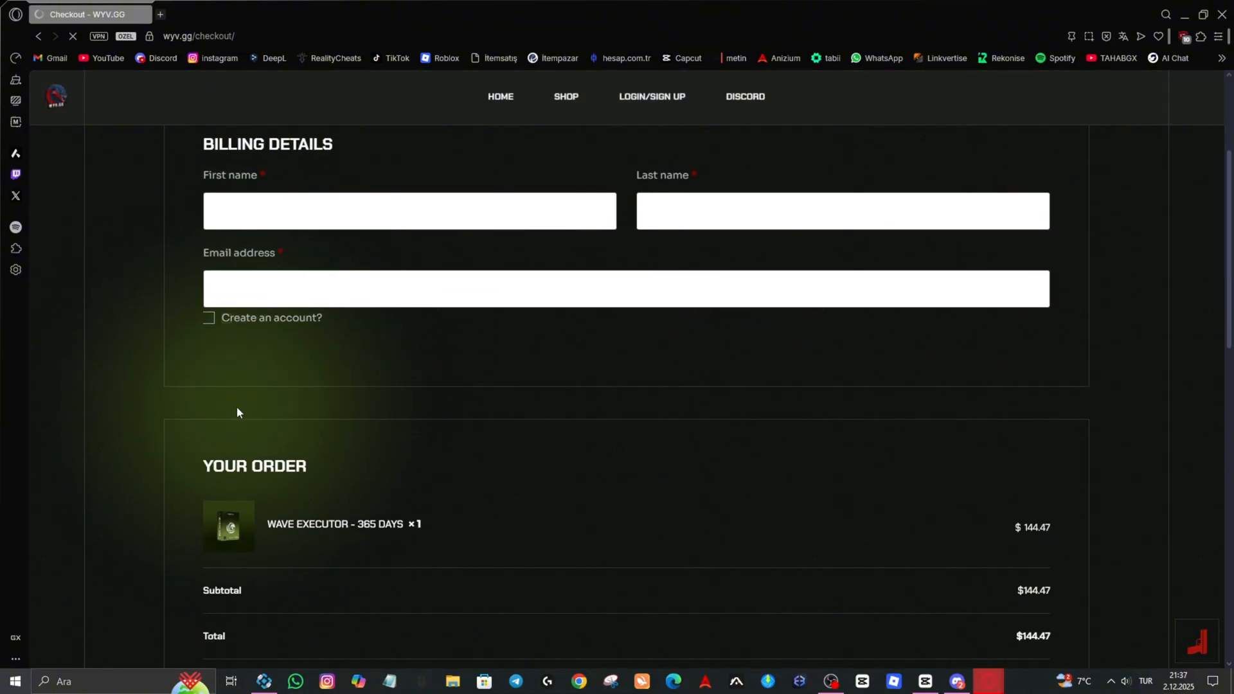
{"action": "scroll", "scroll_direction": "down", "scroll_amount": 3}
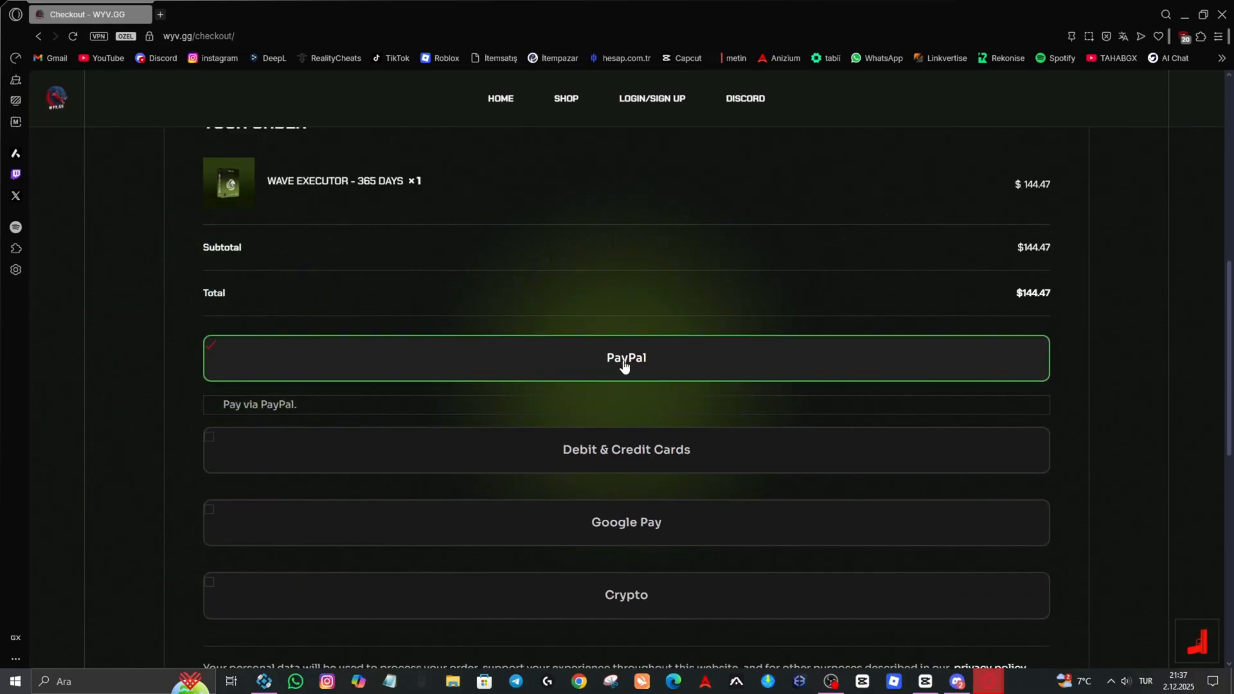
{"action": "left_click", "coordinate": [626, 450]}
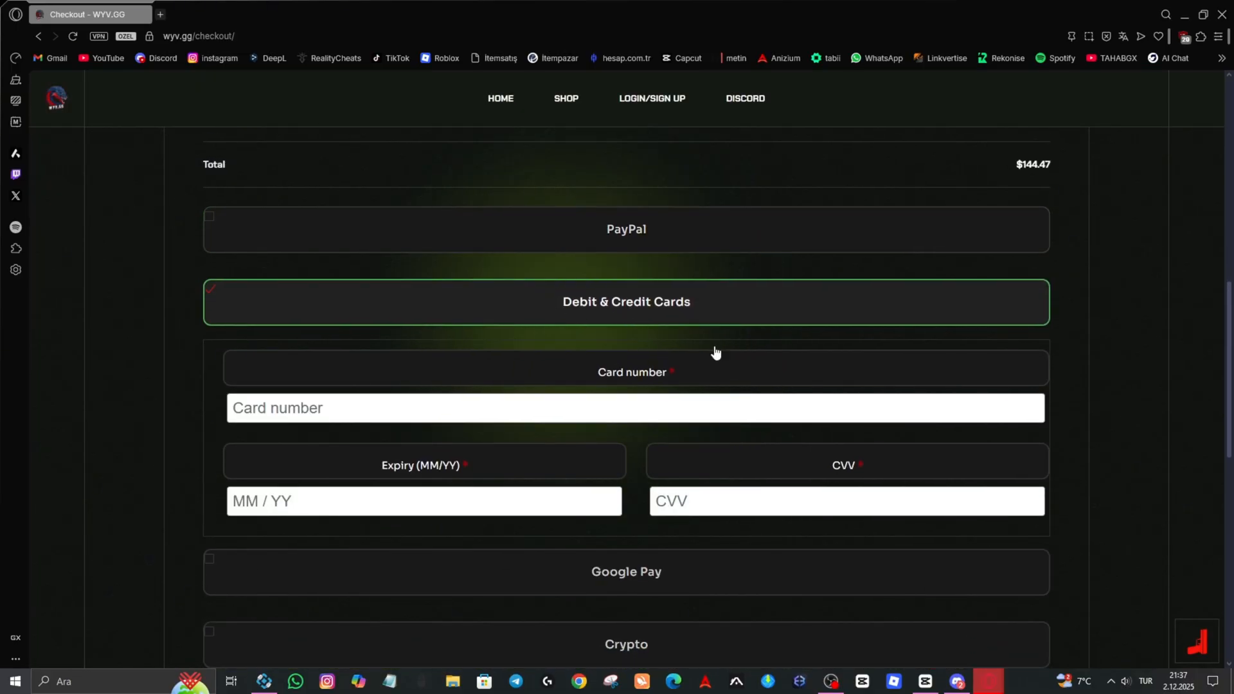
{"action": "left_click", "coordinate": [626, 571]}
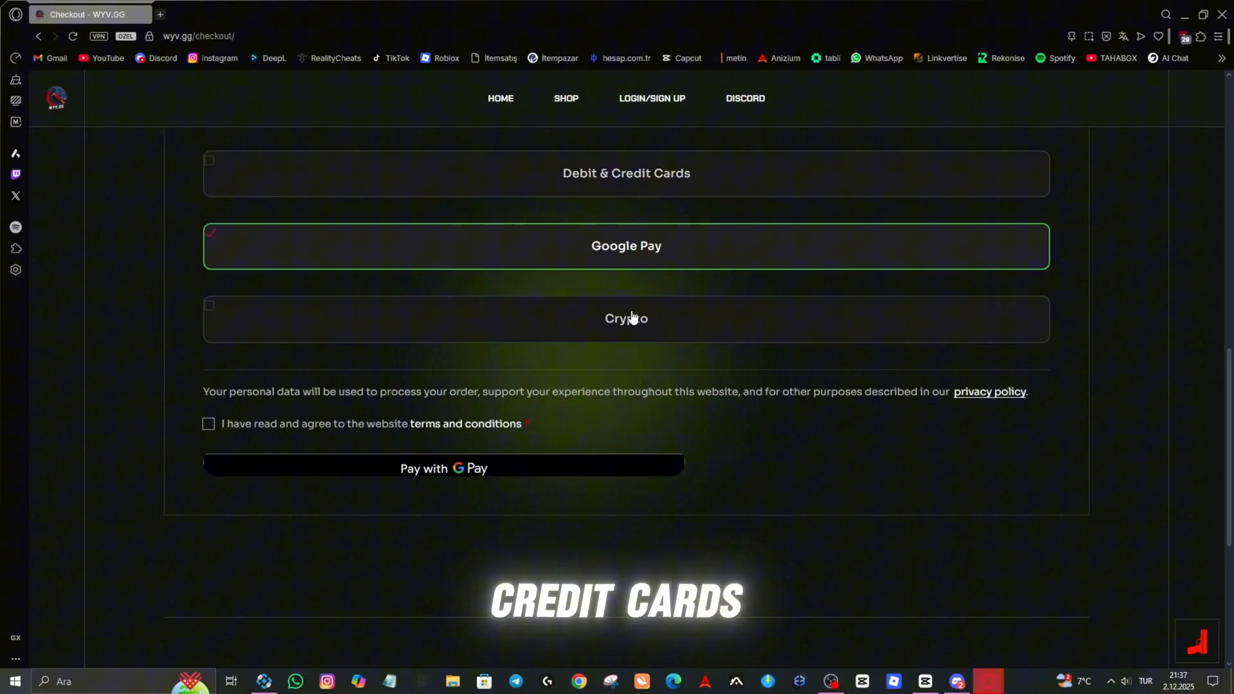
{"action": "left_click", "coordinate": [627, 318]}
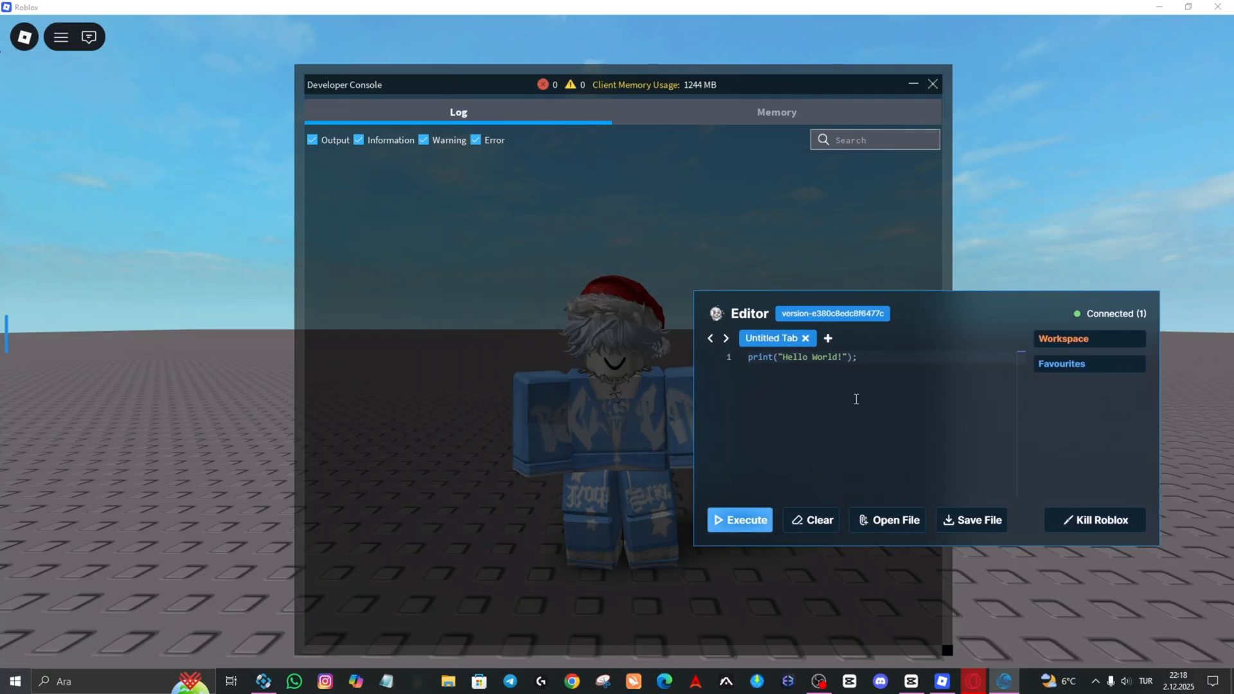
- Execute the Hello World script twice, filling the Developer Console with Hello World lines
{"action": "left_click", "coordinate": [738, 520]}
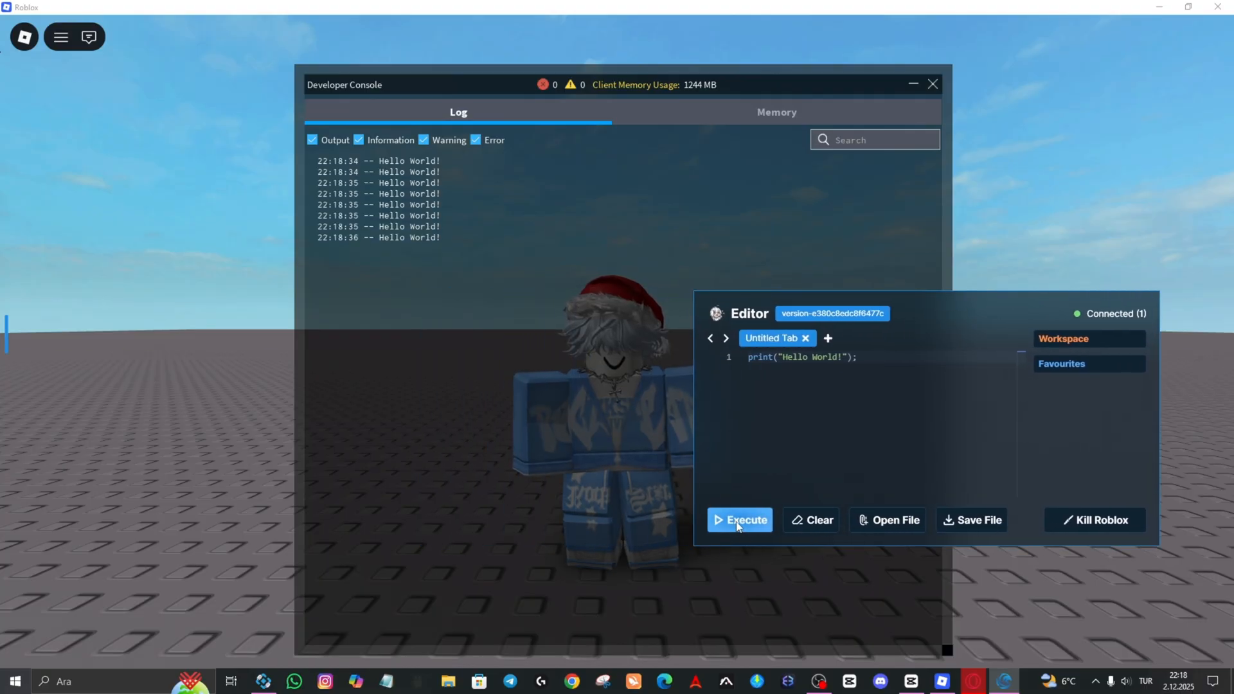
{"action": "left_click", "coordinate": [738, 519]}
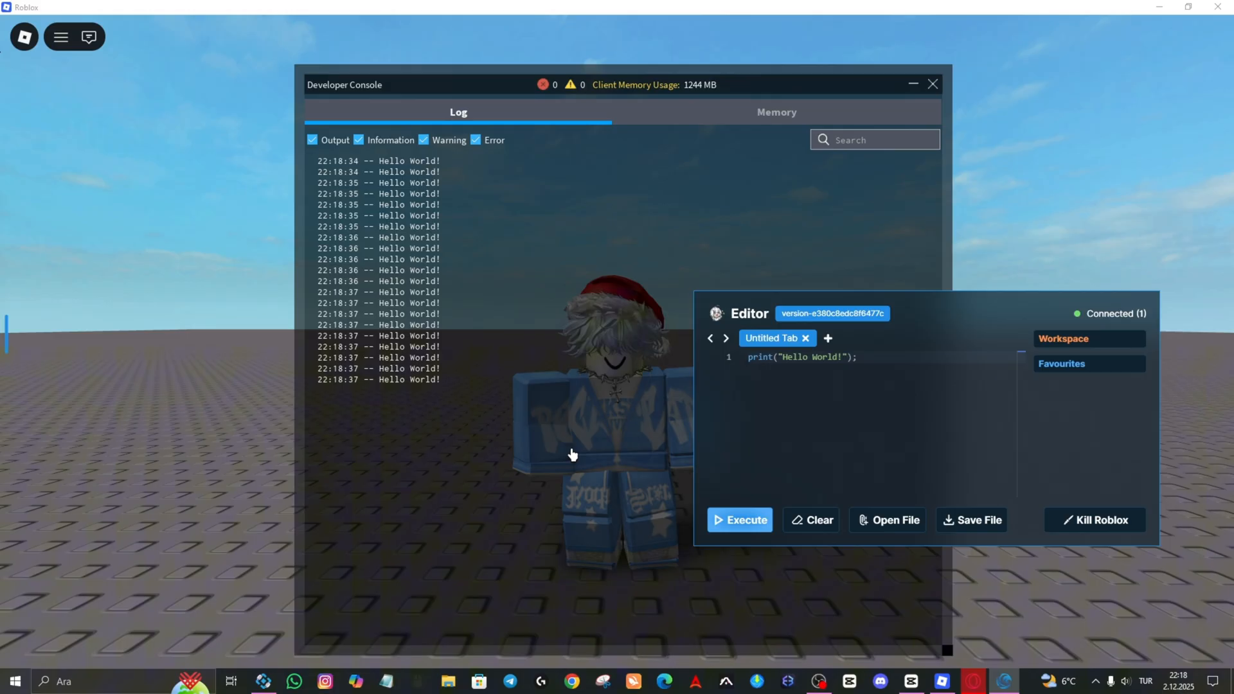